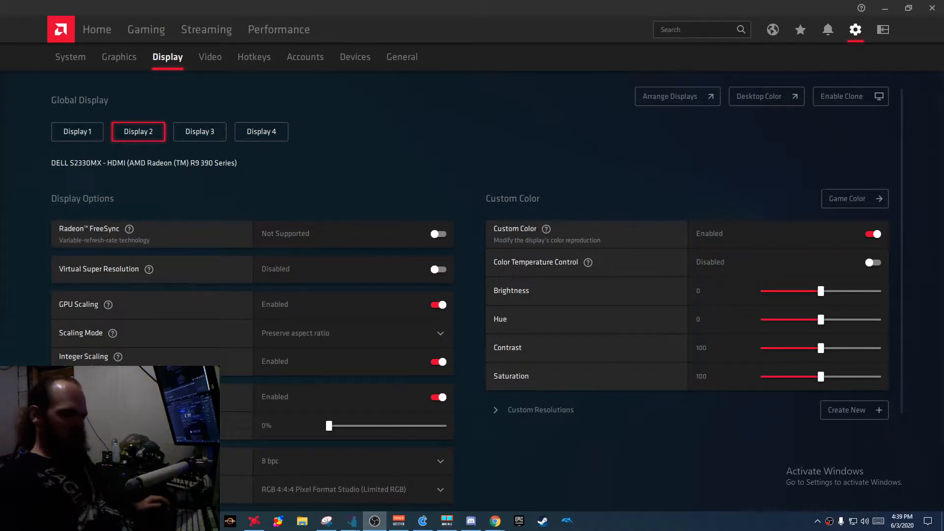
mouse_move(670, 94)
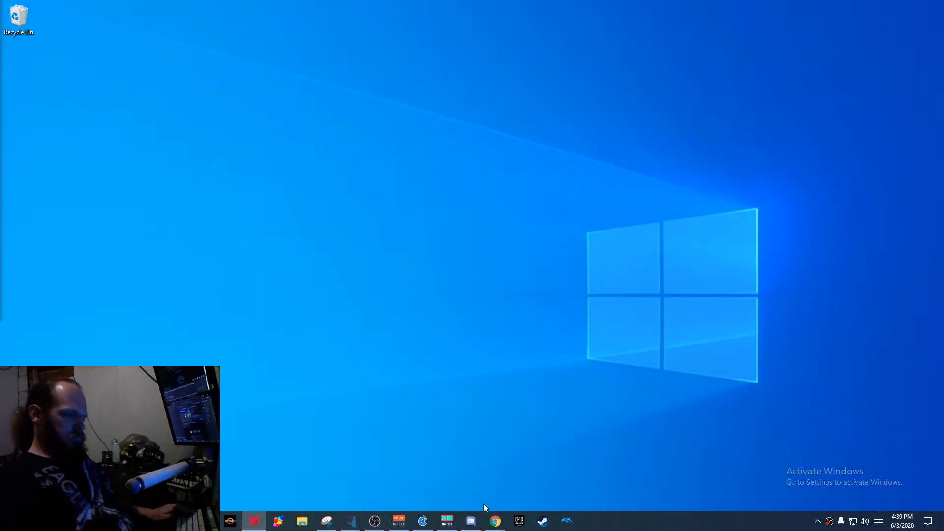
Restore AMD Radeon Software from the taskbar onto the Display page for Display 2 (DELL S2330MX)
left_click(495, 521)
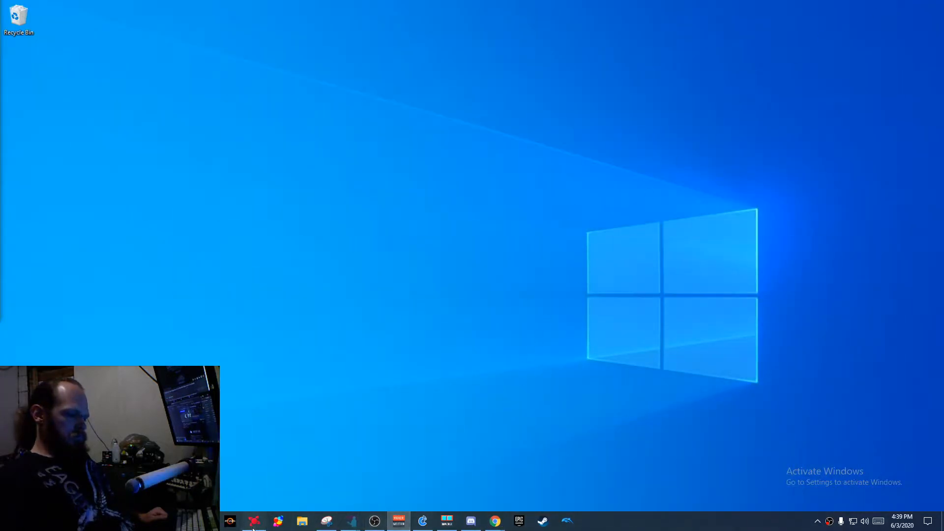
left_click(254, 521)
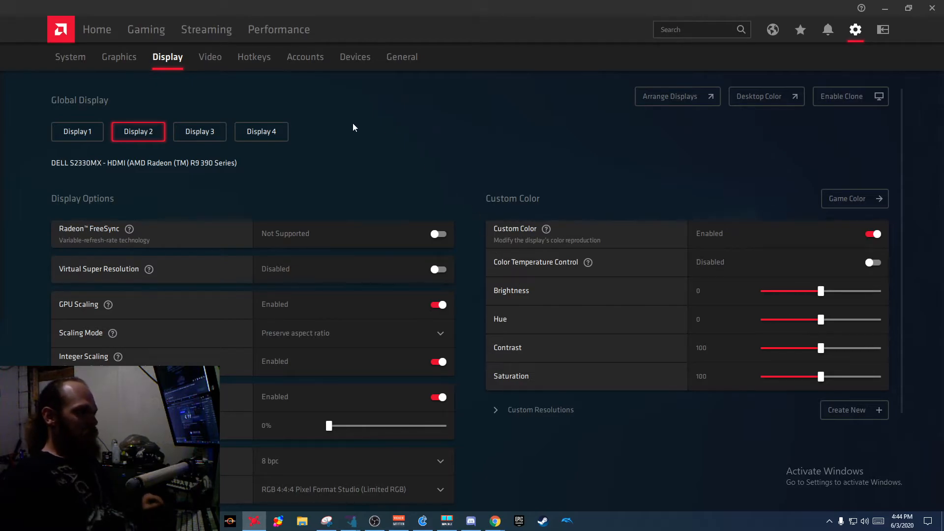
Go to Performance > Tuning, showing GPU, VRAM, Fan and Power tuning all disabled
left_click(278, 28)
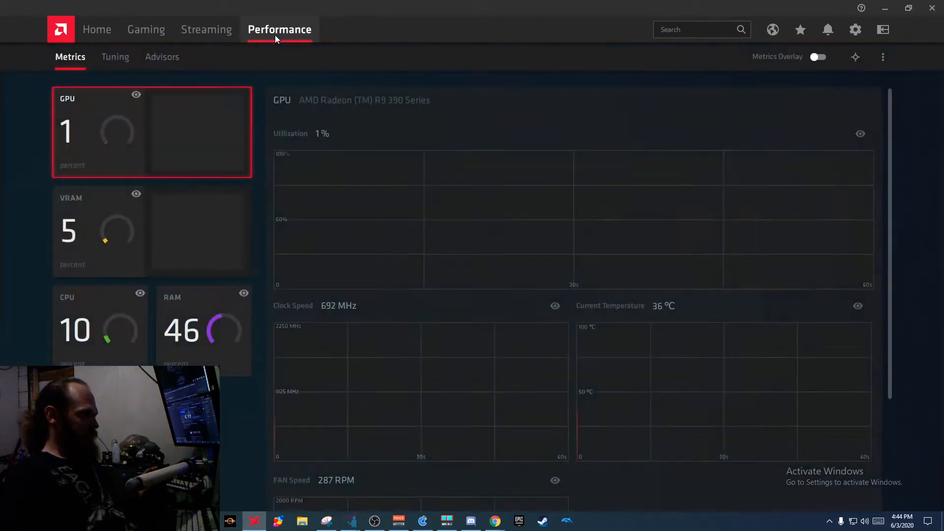
left_click(115, 57)
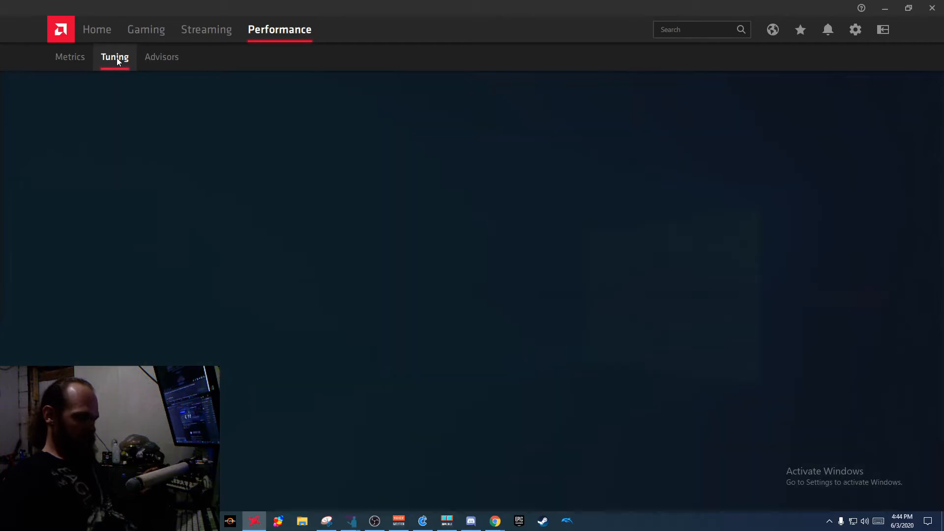
left_click(114, 58)
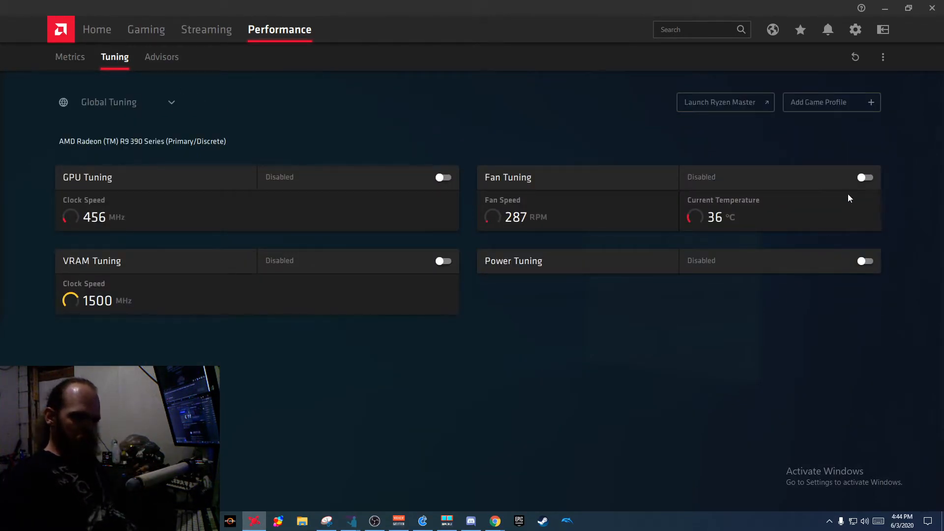
Enable Fan Tuning with Advanced Control and settle the minimum fan speed at about 2607 RPM, unapplied
left_click(864, 177)
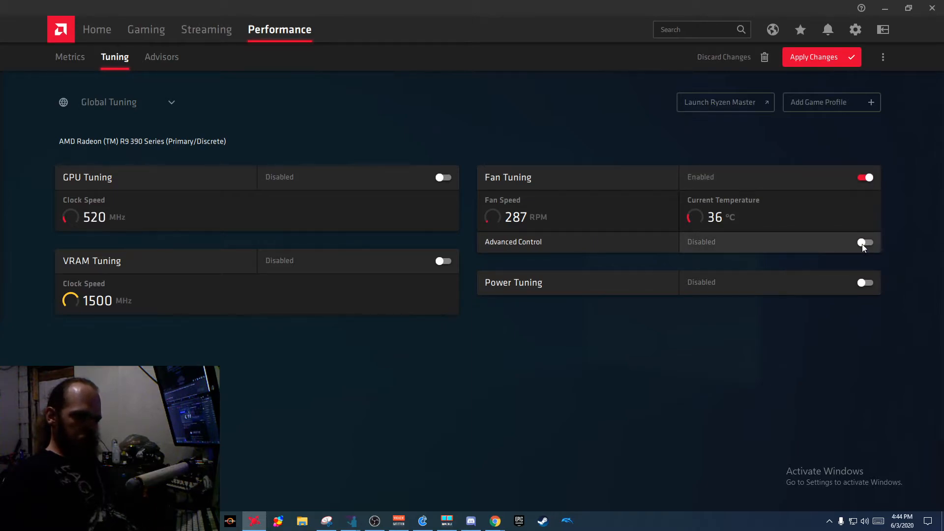
left_click(866, 242)
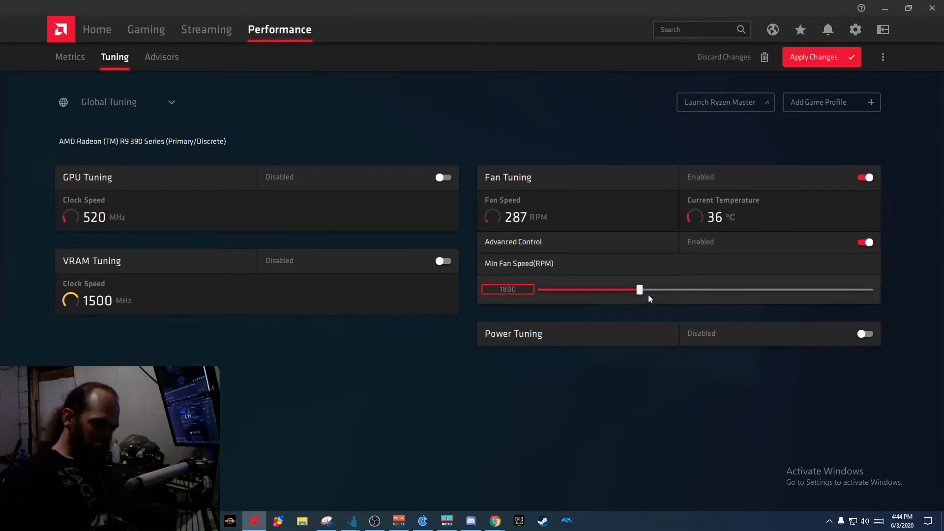
left_click_drag(639, 289, 744, 289)
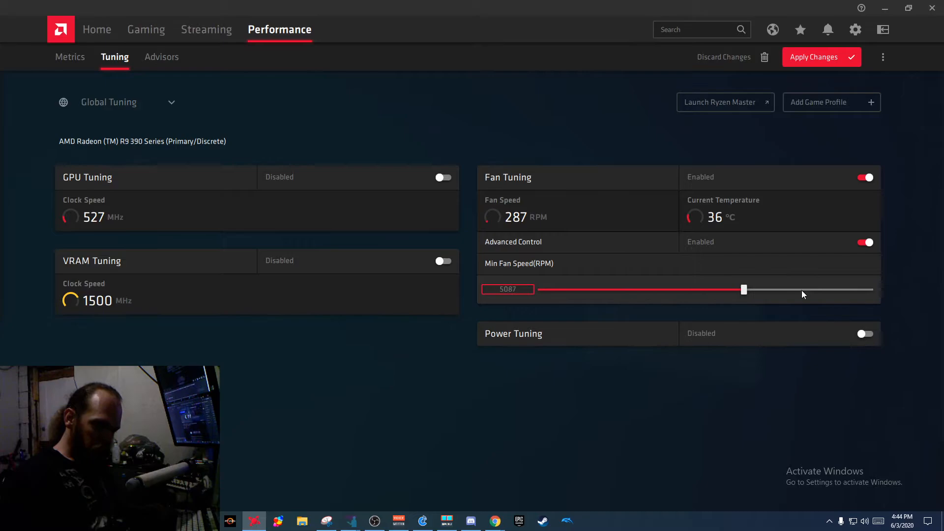
left_click_drag(744, 289, 643, 289)
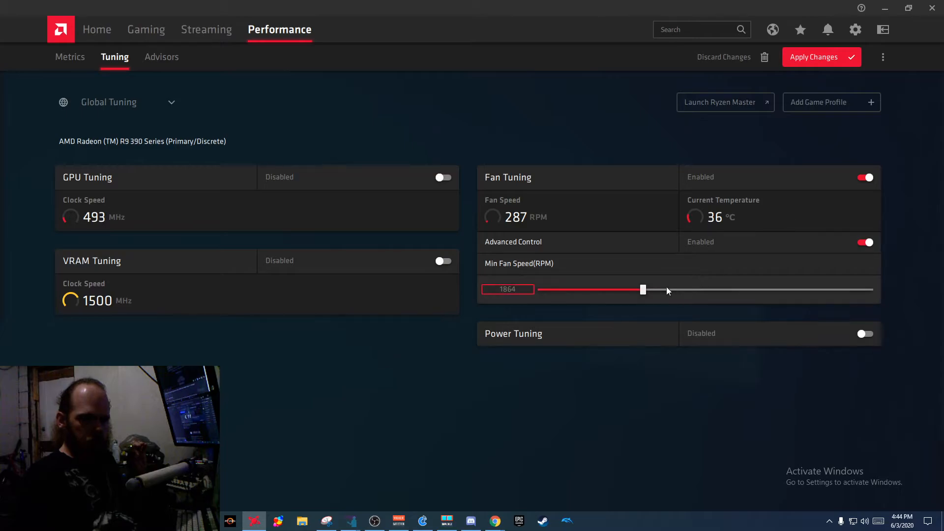
left_click_drag(644, 289, 870, 290)
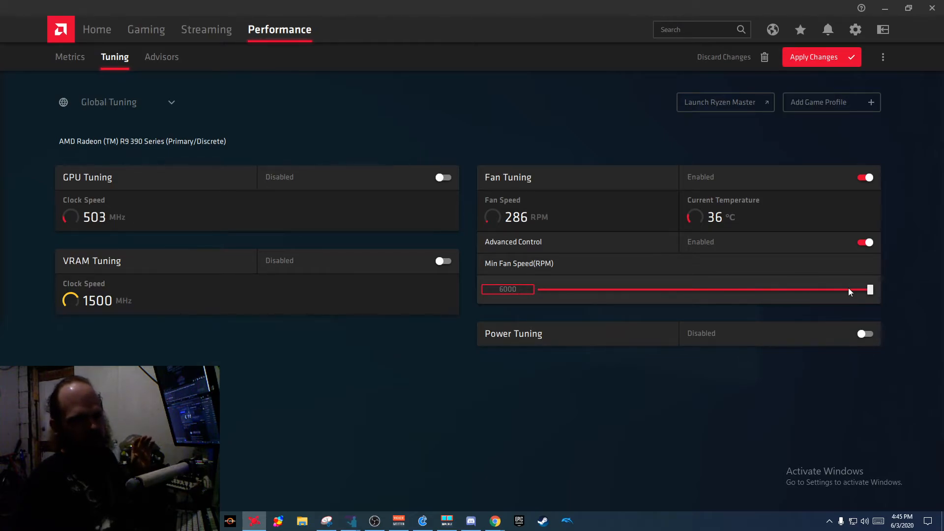
left_click_drag(871, 290, 837, 290)
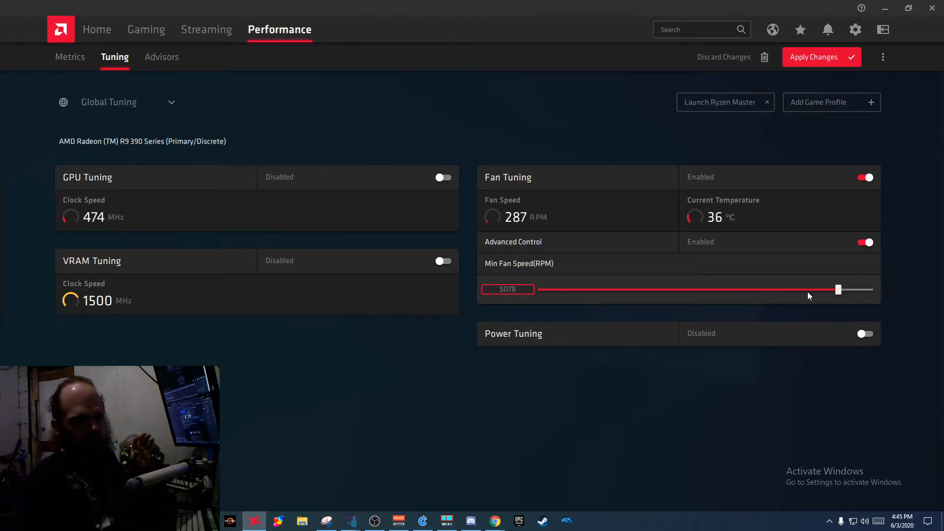
left_click_drag(838, 290, 683, 289)
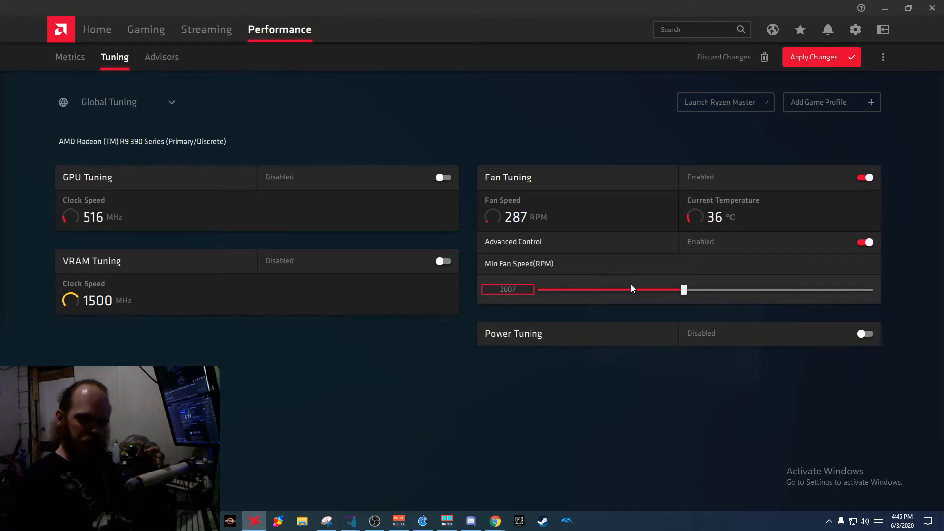
mouse_move(639, 291)
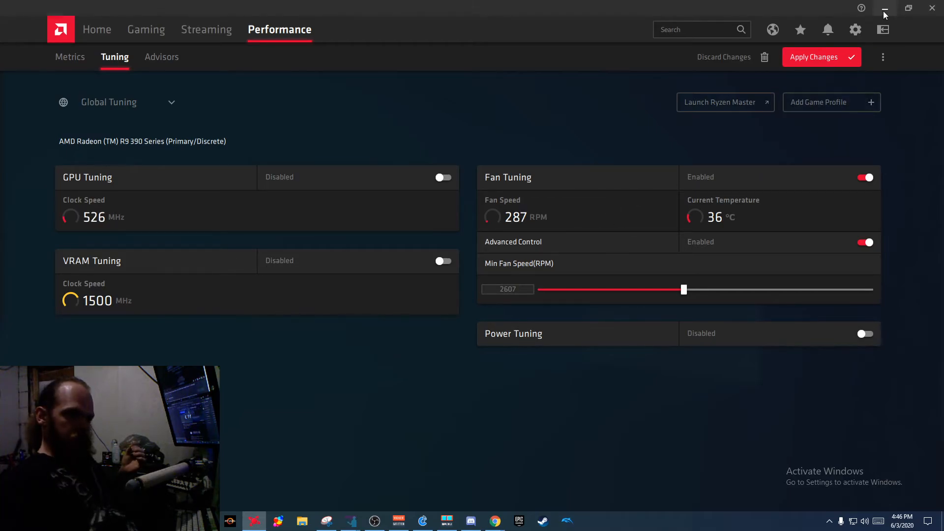
Minimize the Radeon Software window to the desktop, leaving fan changes unapplied
left_click(885, 7)
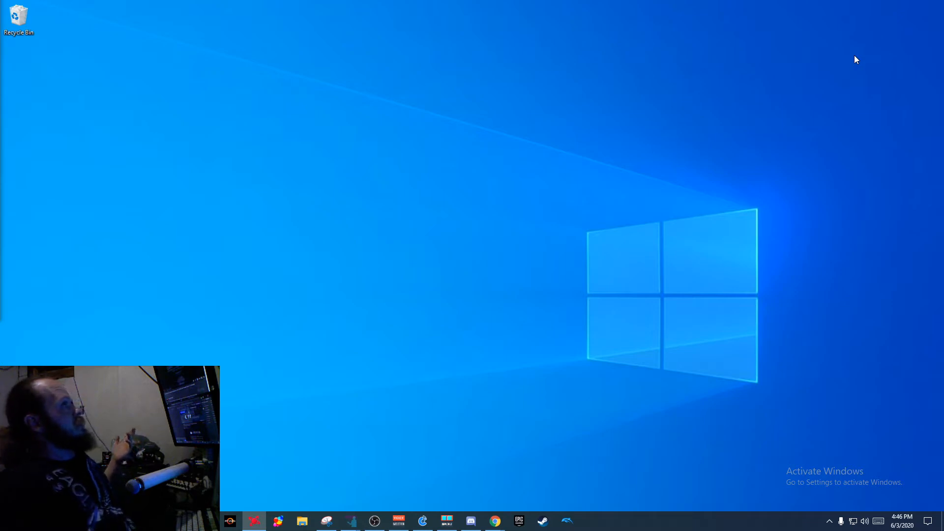
mouse_move(787, 84)
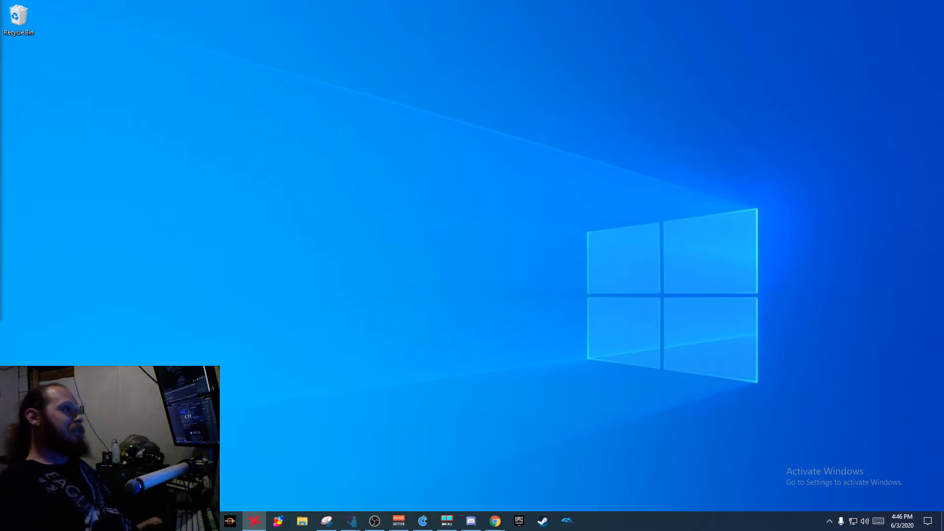
Restore Radeon Software, browse Streaming and Home, then land on Performance > Metrics live graphs
left_click(253, 522)
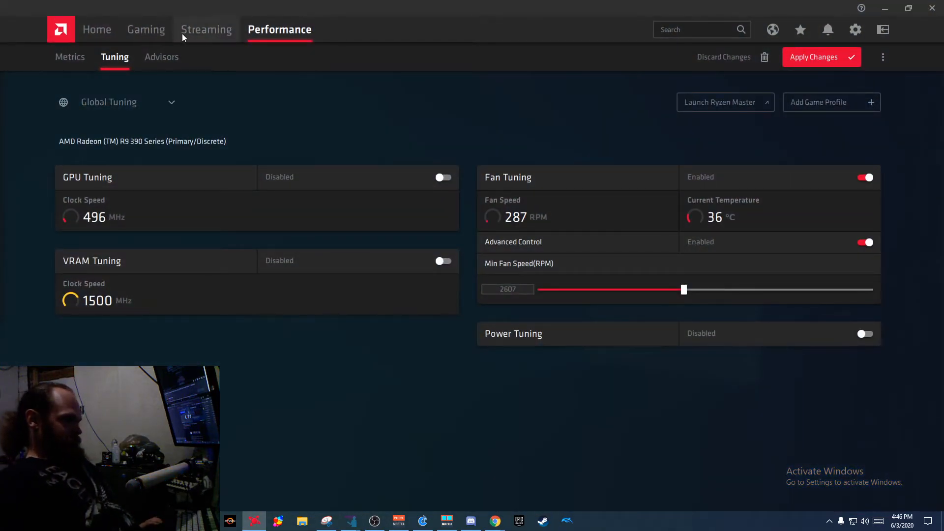
left_click(205, 29)
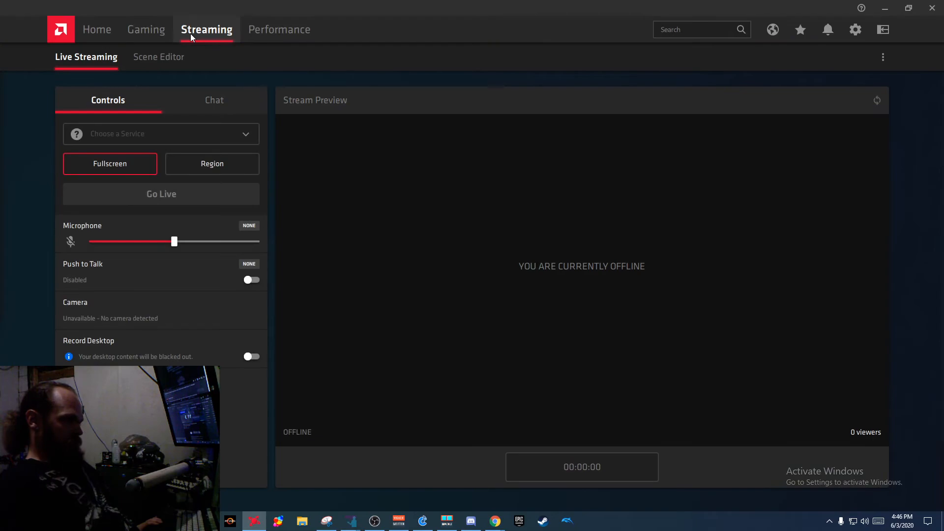
mouse_move(491, 387)
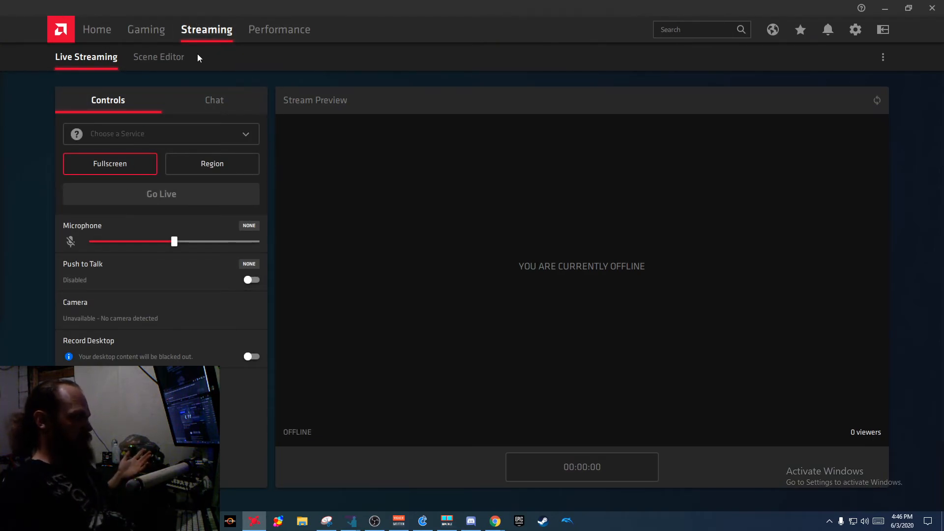
left_click(96, 28)
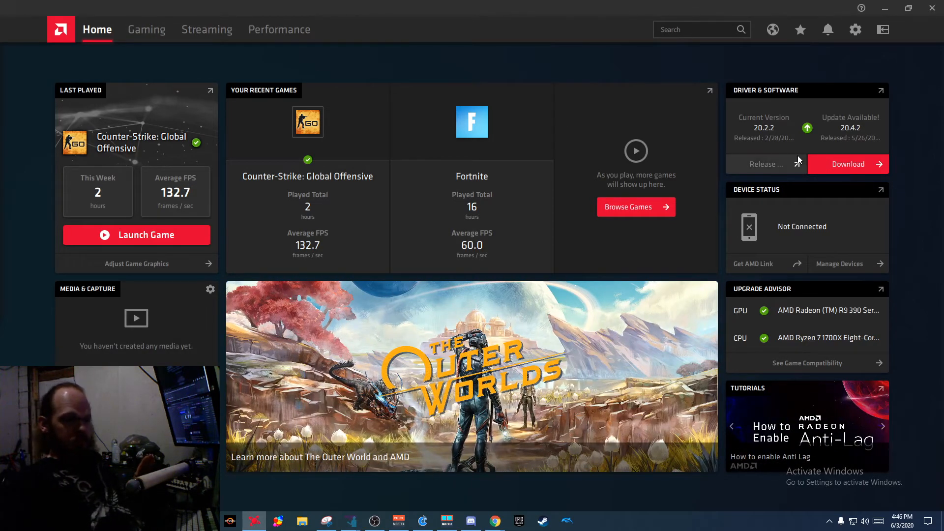
left_click(278, 28)
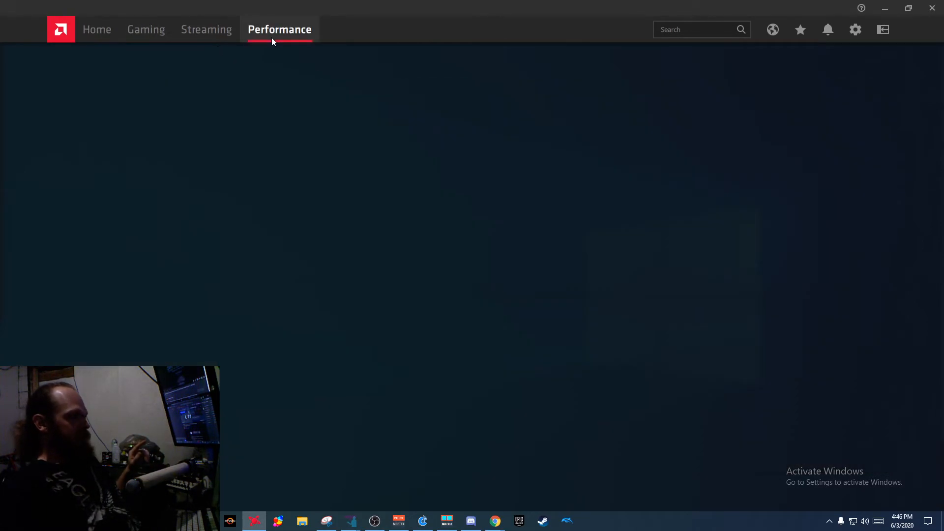
left_click(279, 28)
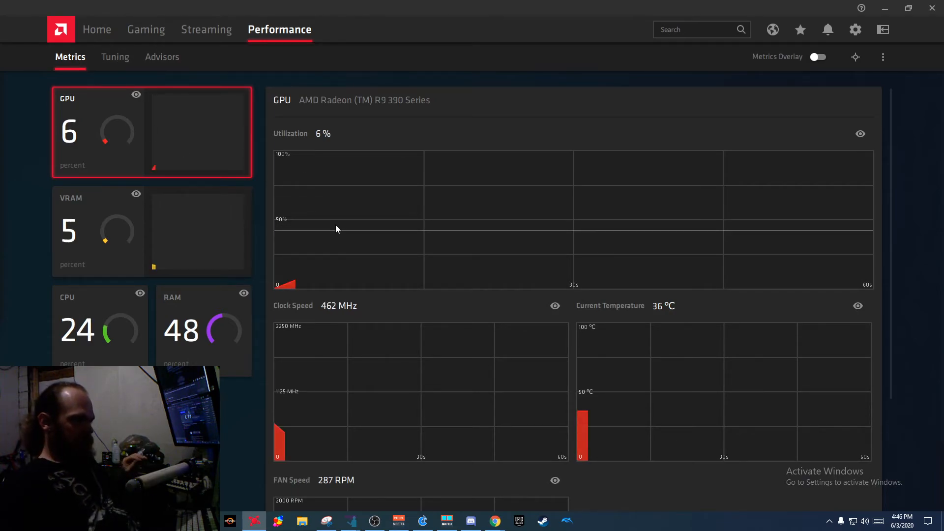
left_click(205, 29)
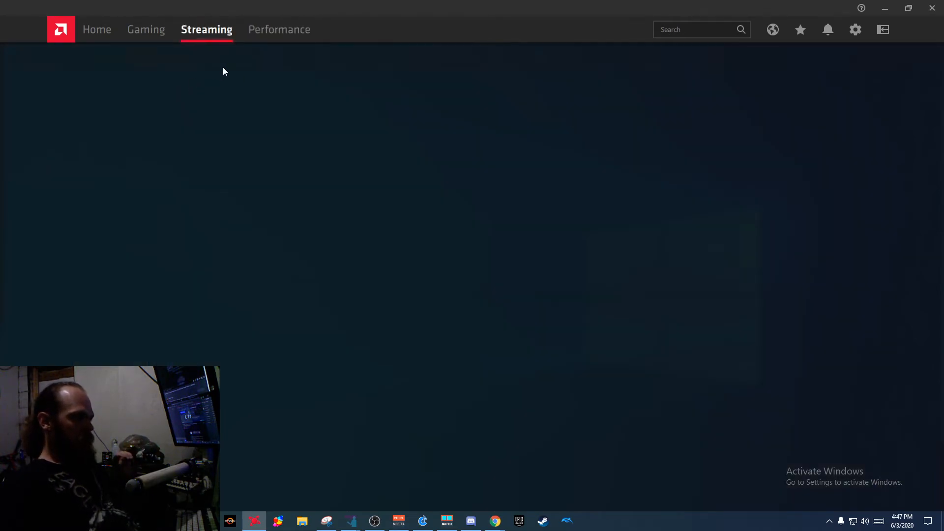
left_click(278, 28)
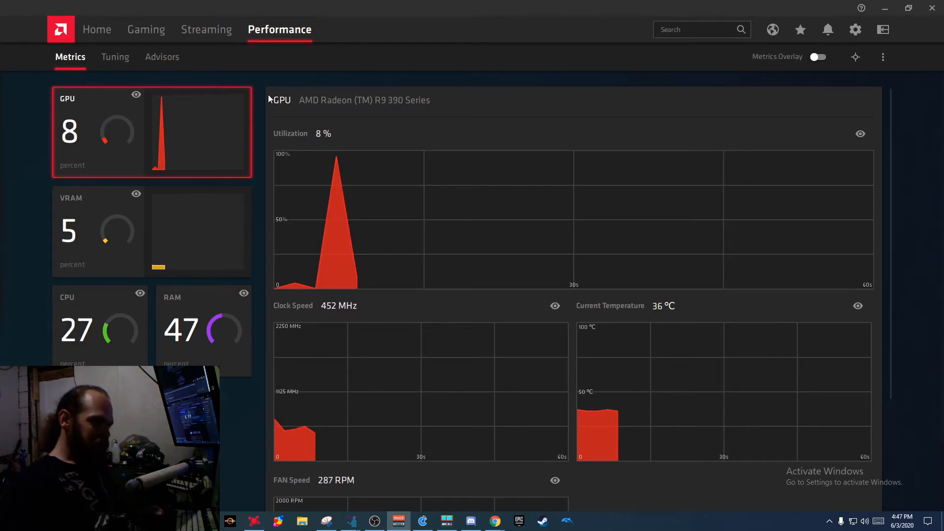
left_click(206, 29)
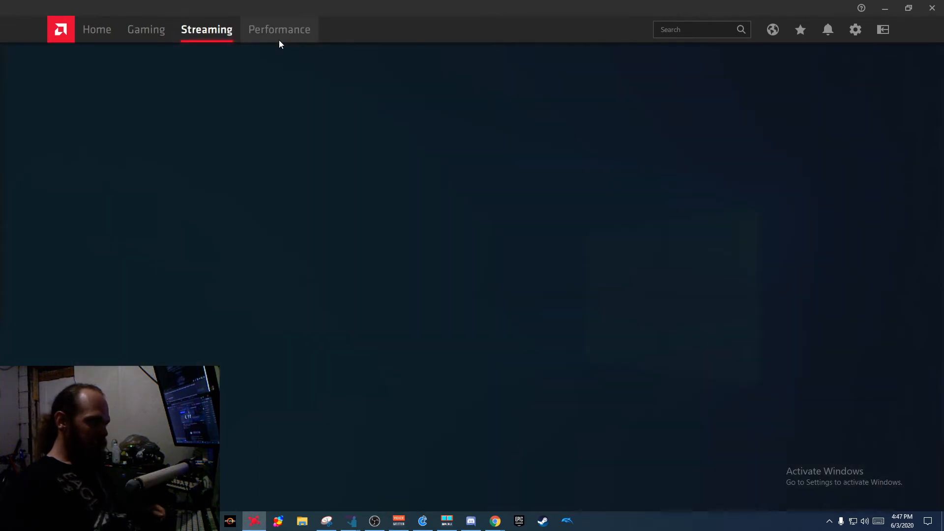
left_click(278, 29)
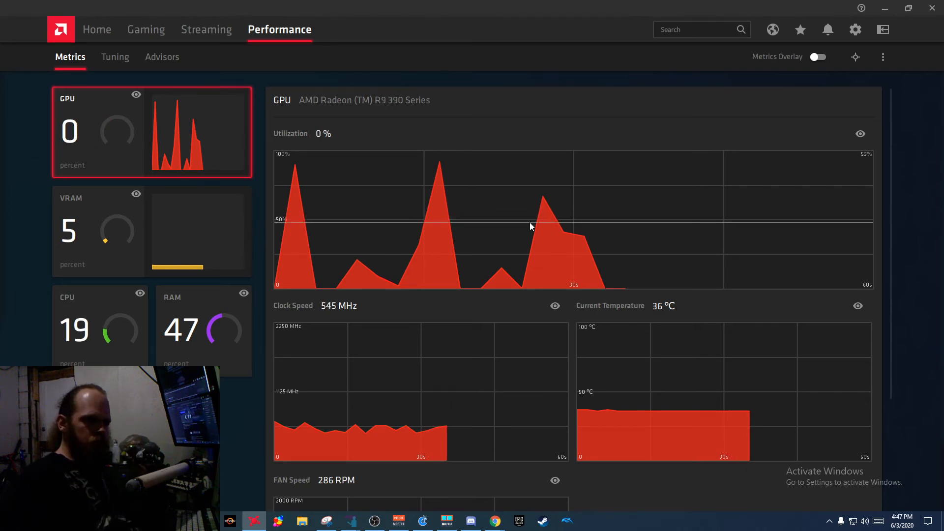
mouse_move(478, 235)
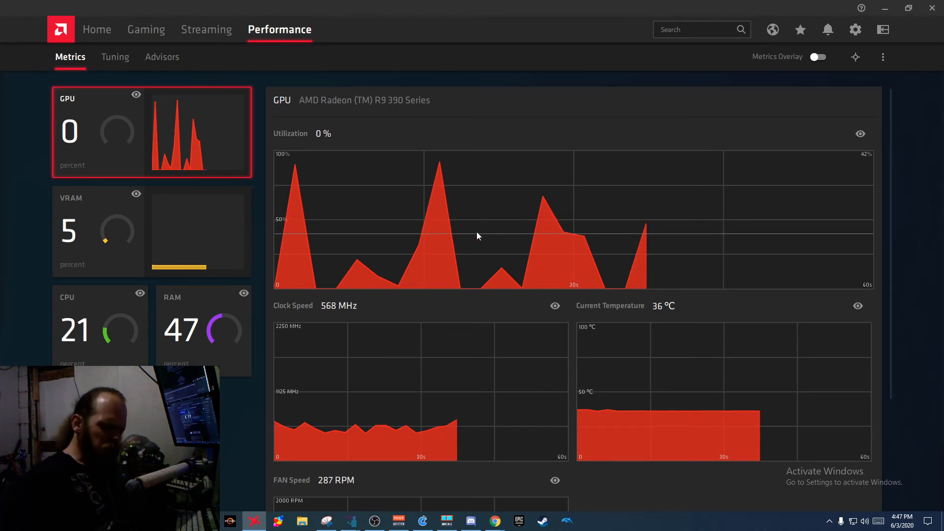